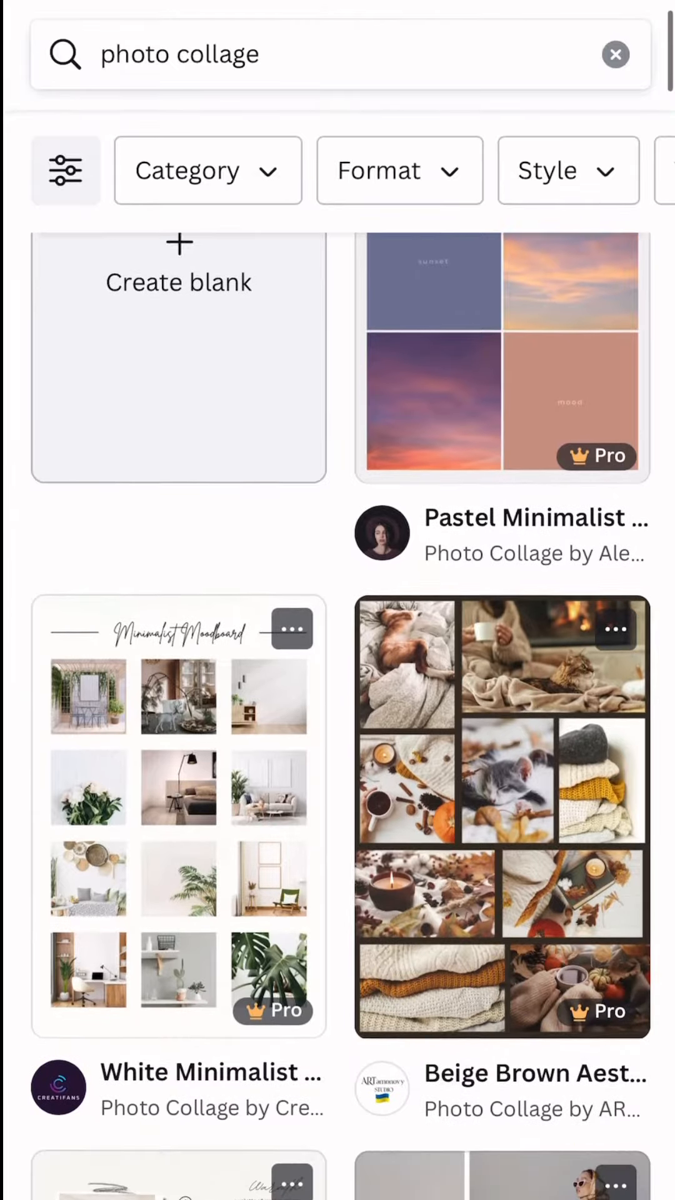
Choose the orange-pink sunset photo collage template for the 2024 vision board.
scroll("down", 3)
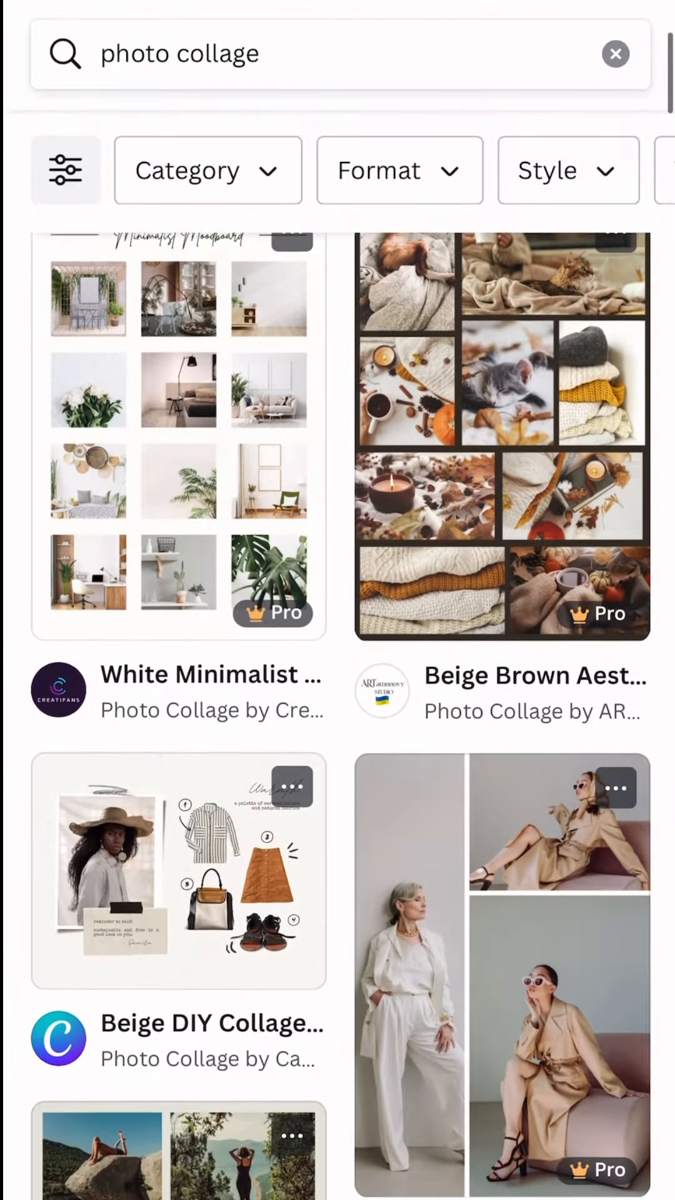
scroll("down", 3)
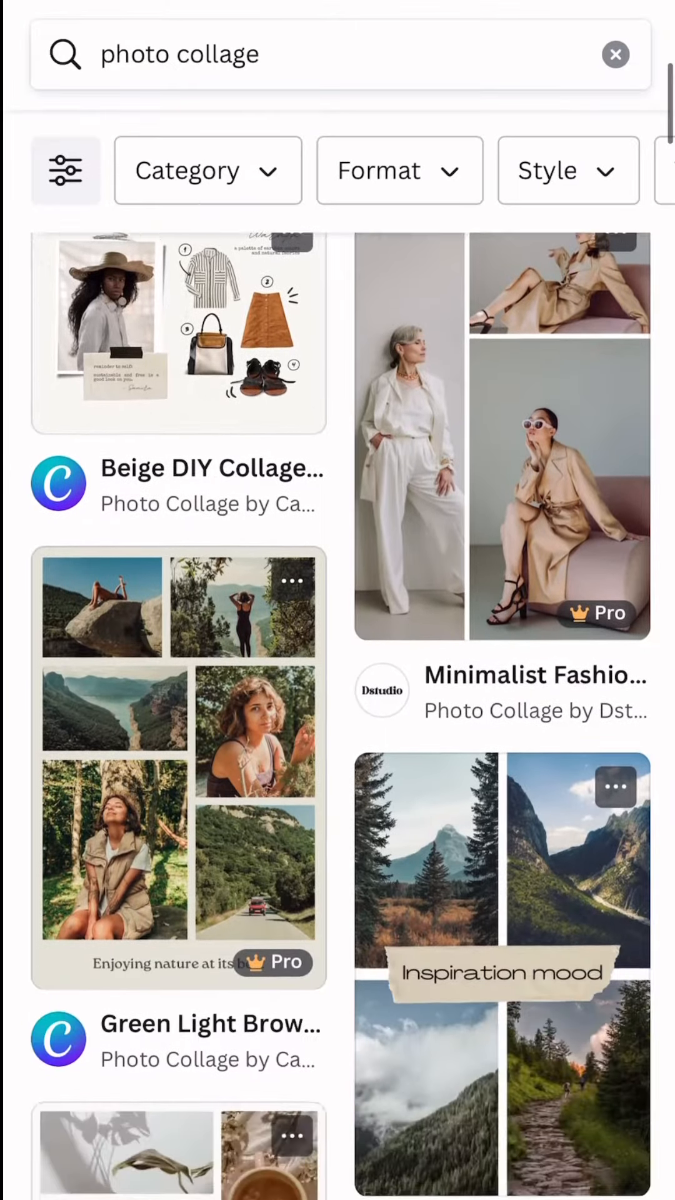
scroll("down", 3)
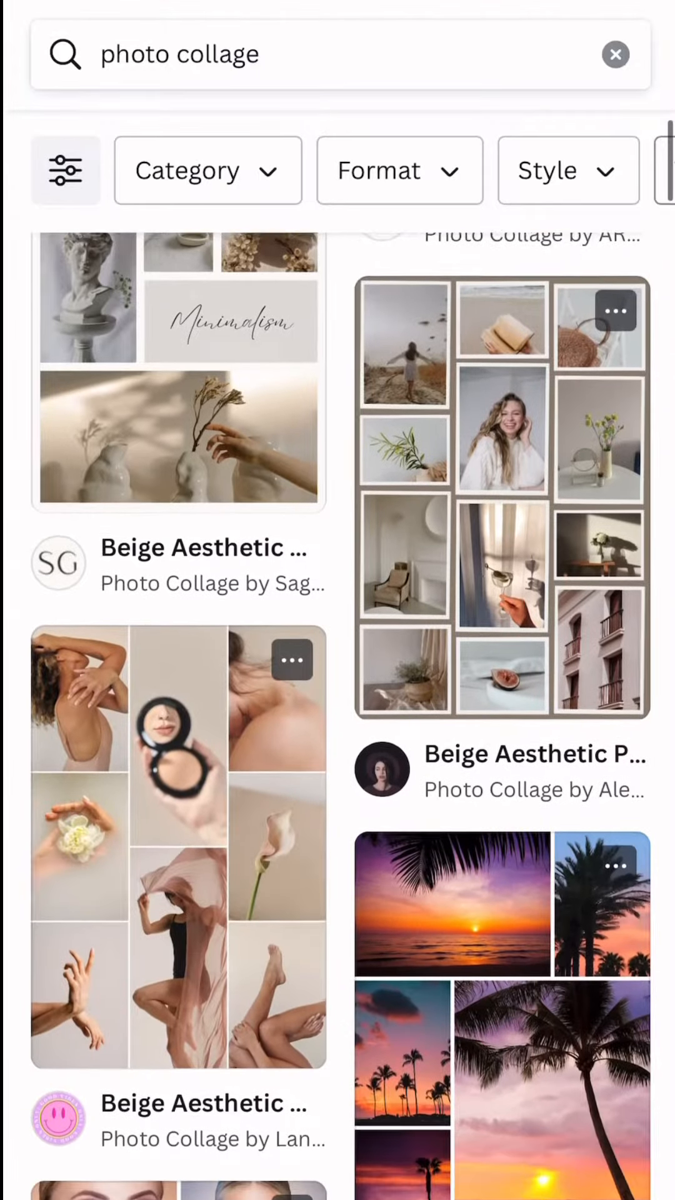
scroll("down", 3)
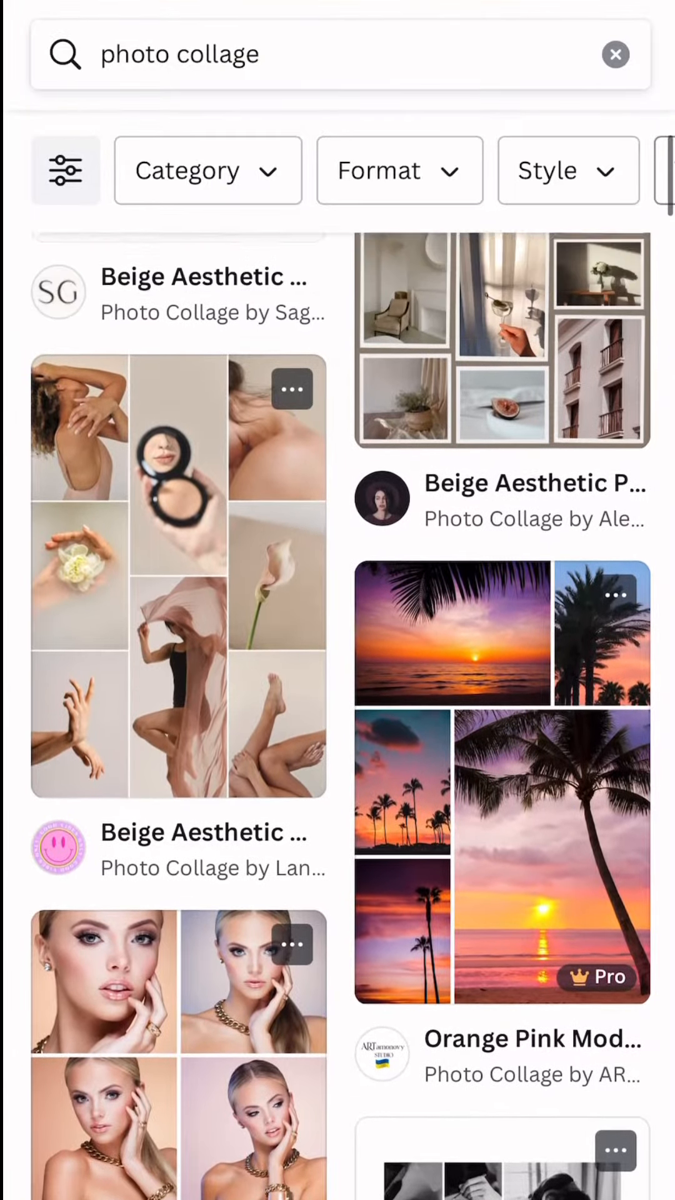
scroll("down", 3)
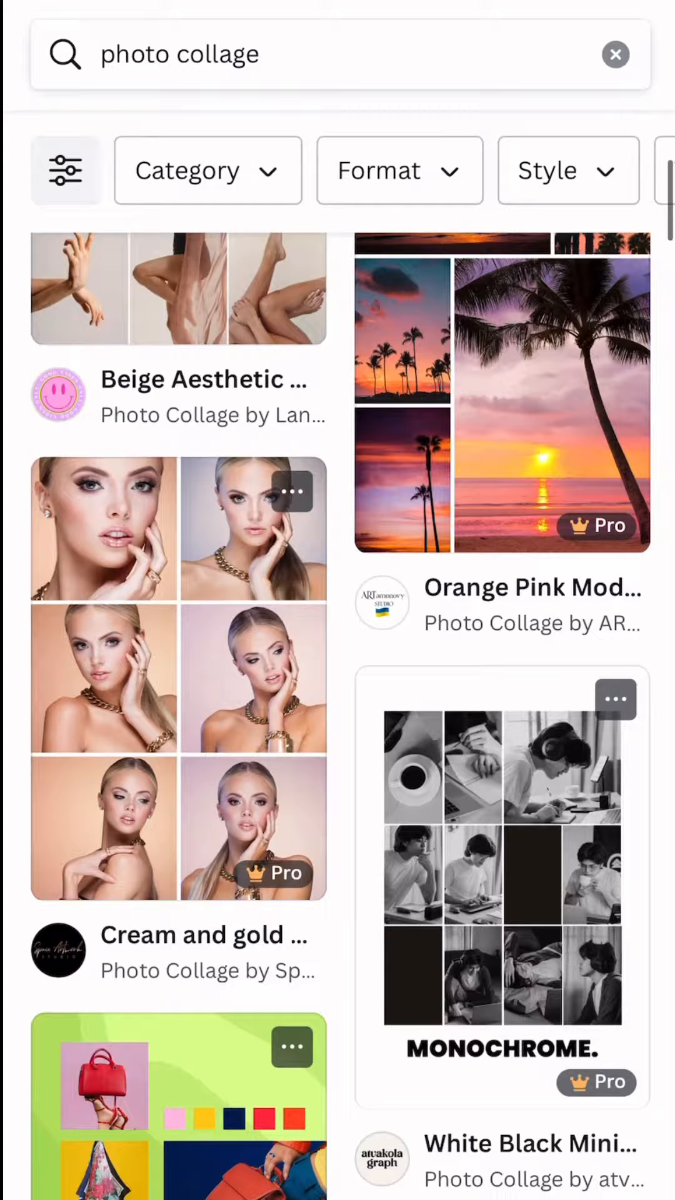
left_click(539, 402)
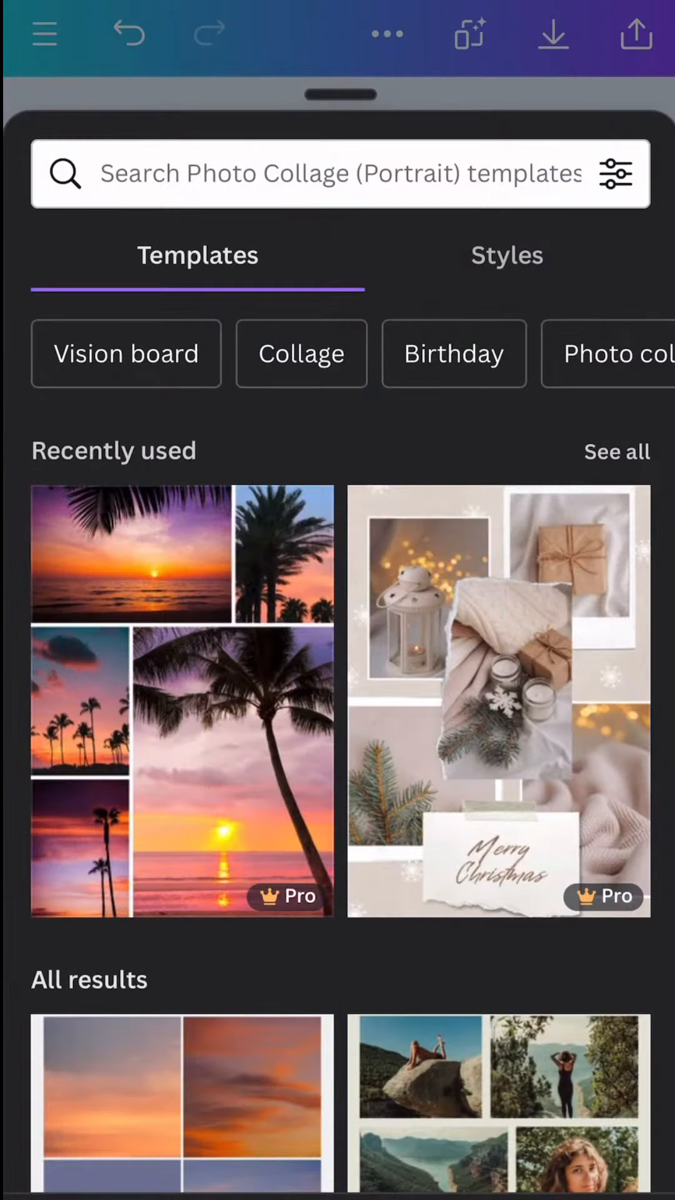
Copy and resize the collage to Phone Wallpaper size and open the new copy.
scroll("down", 3)
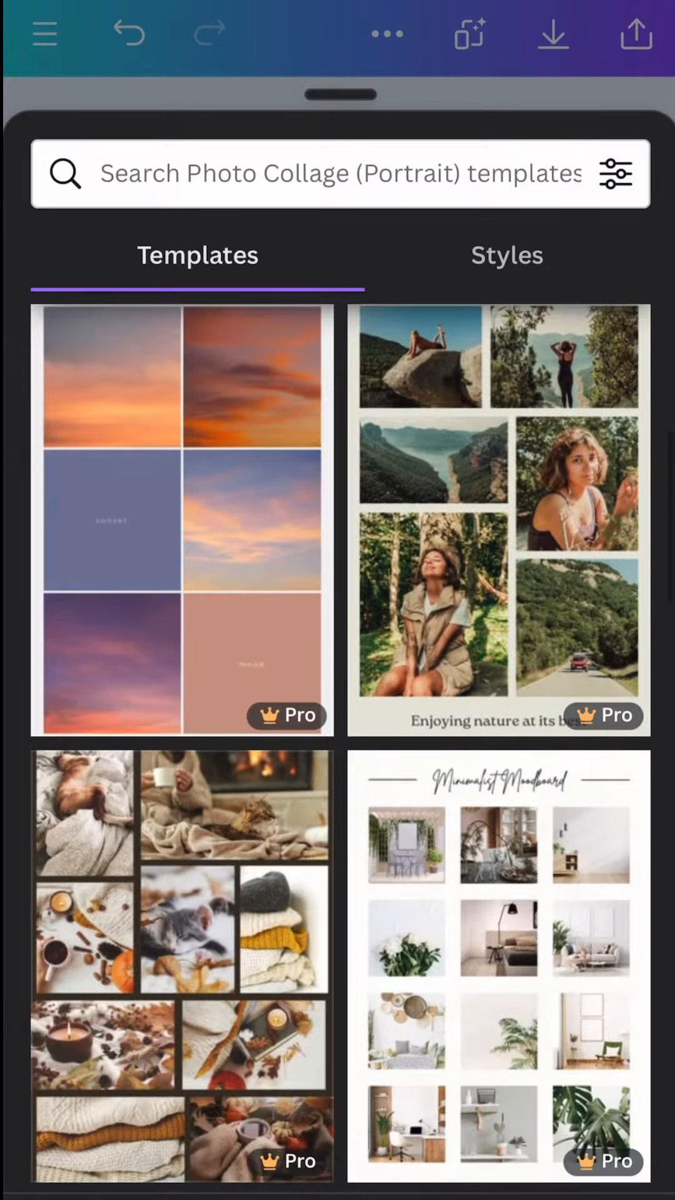
scroll("down", 3)
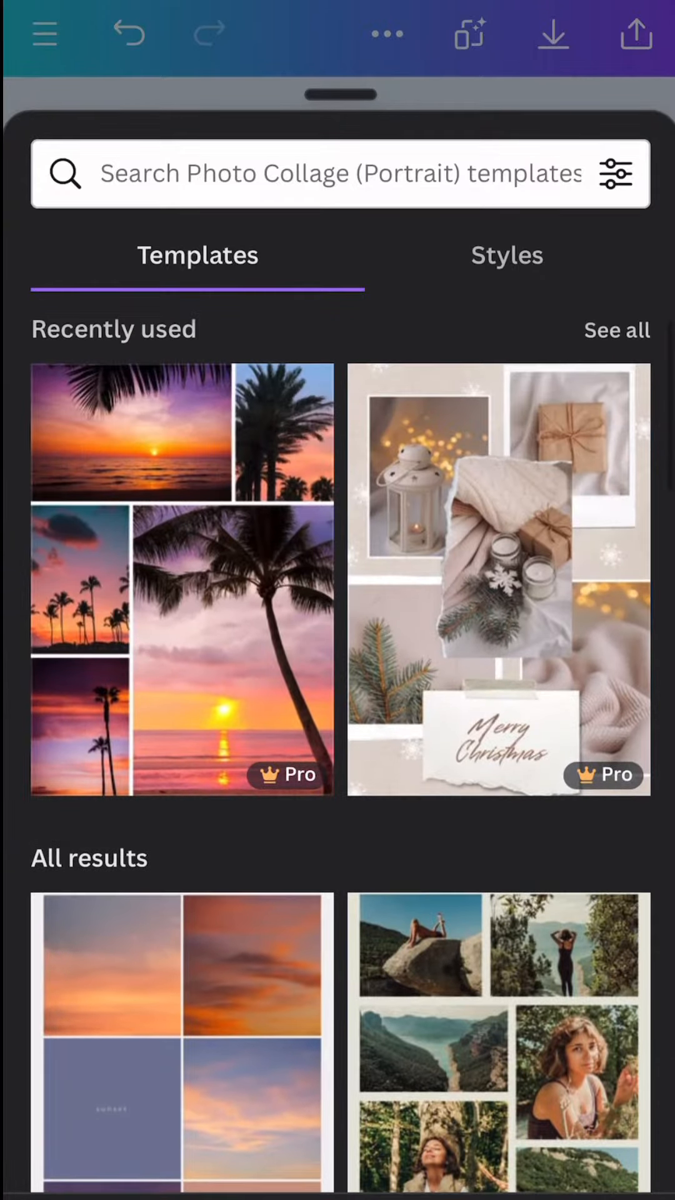
scroll("down", 3)
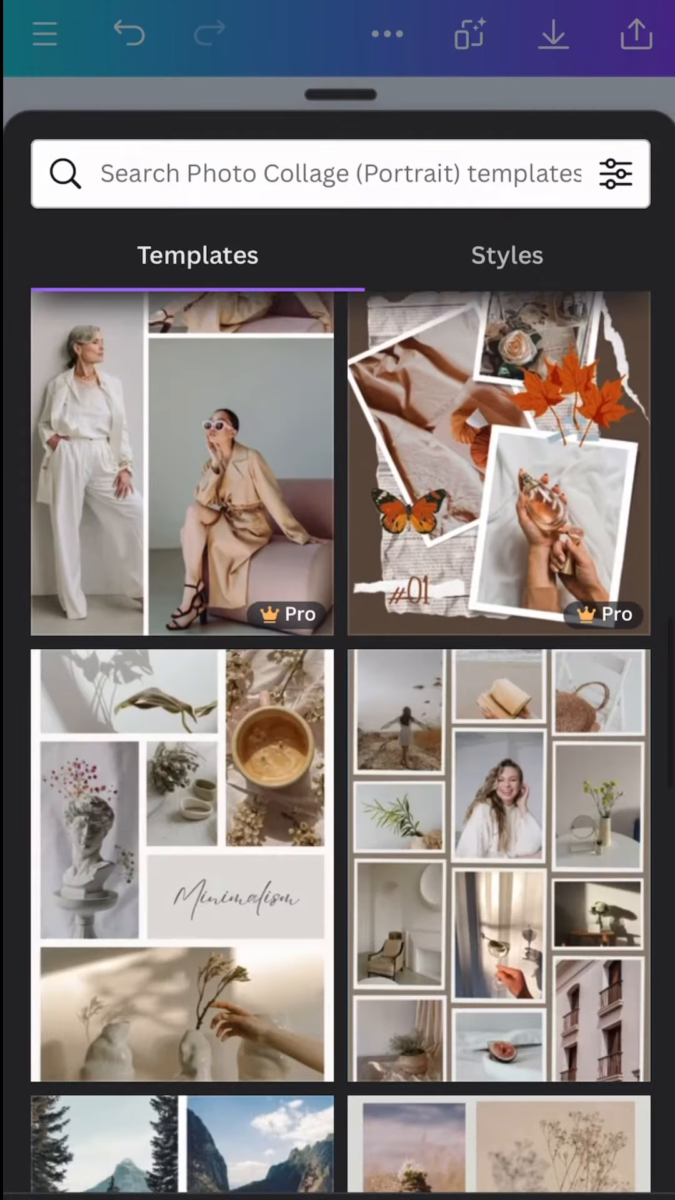
scroll("down", 3)
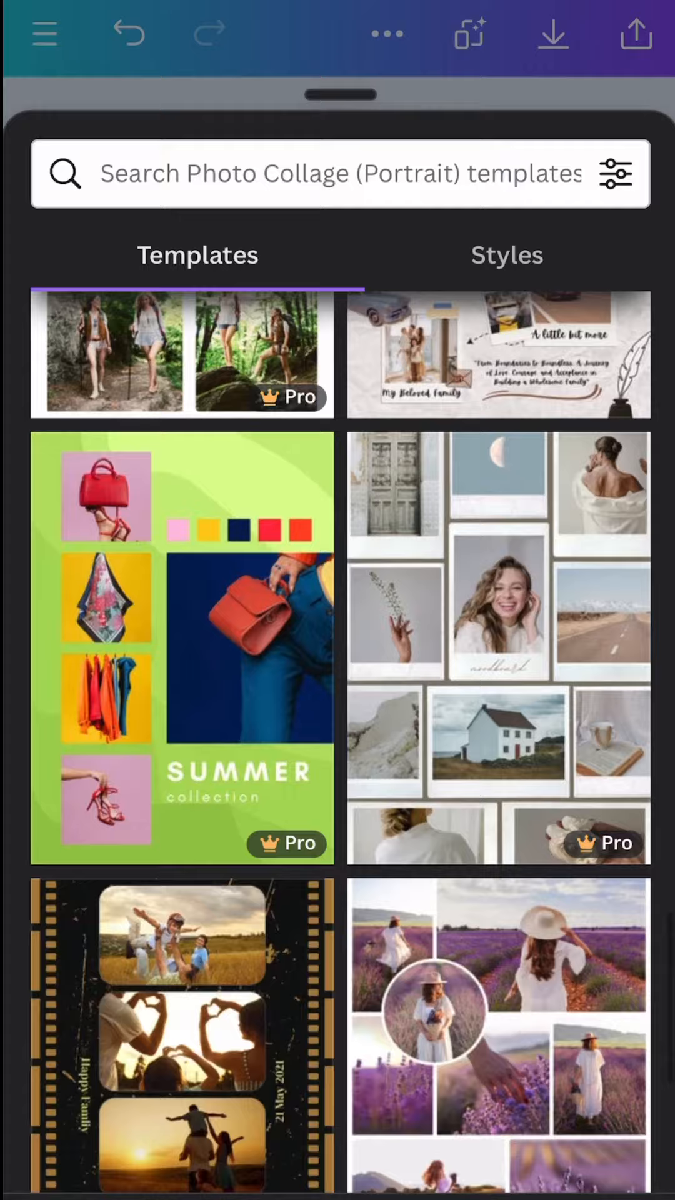
scroll("down", 3)
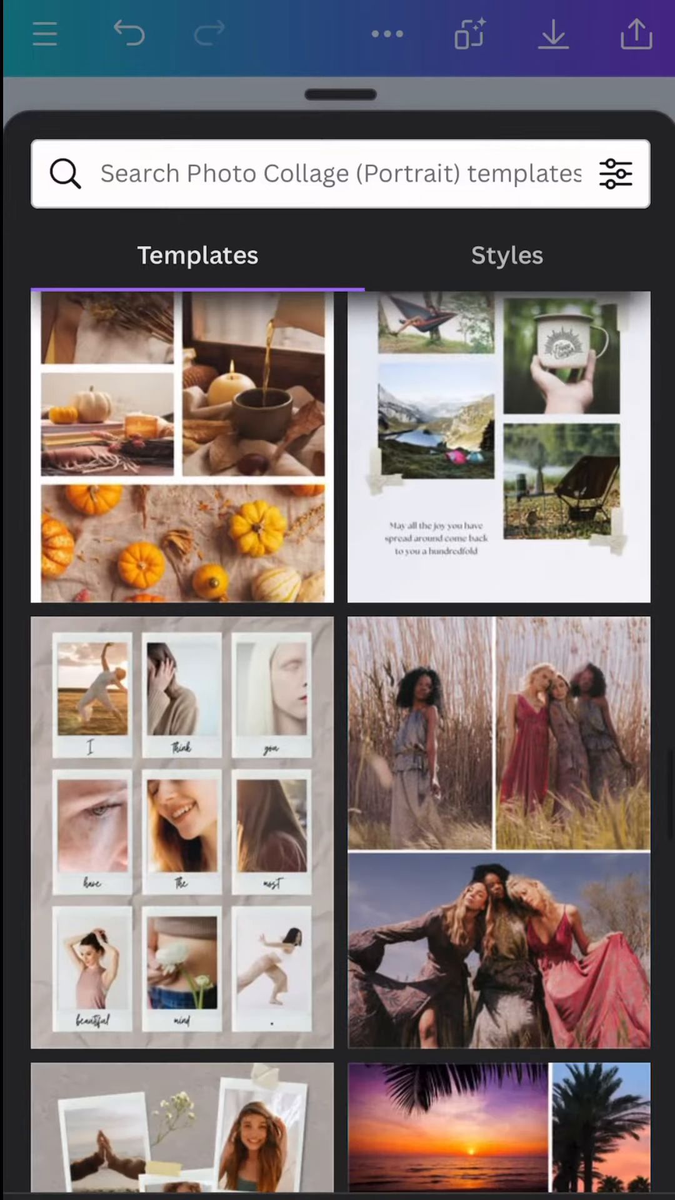
scroll("down", 3)
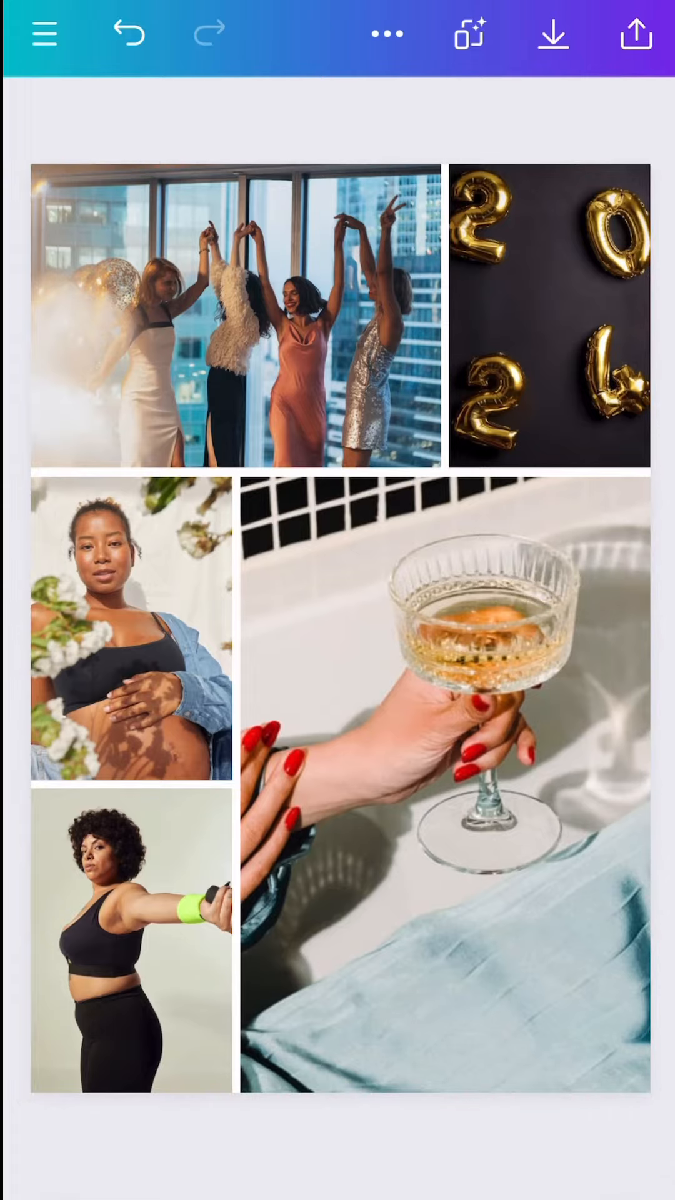
left_click(470, 33)
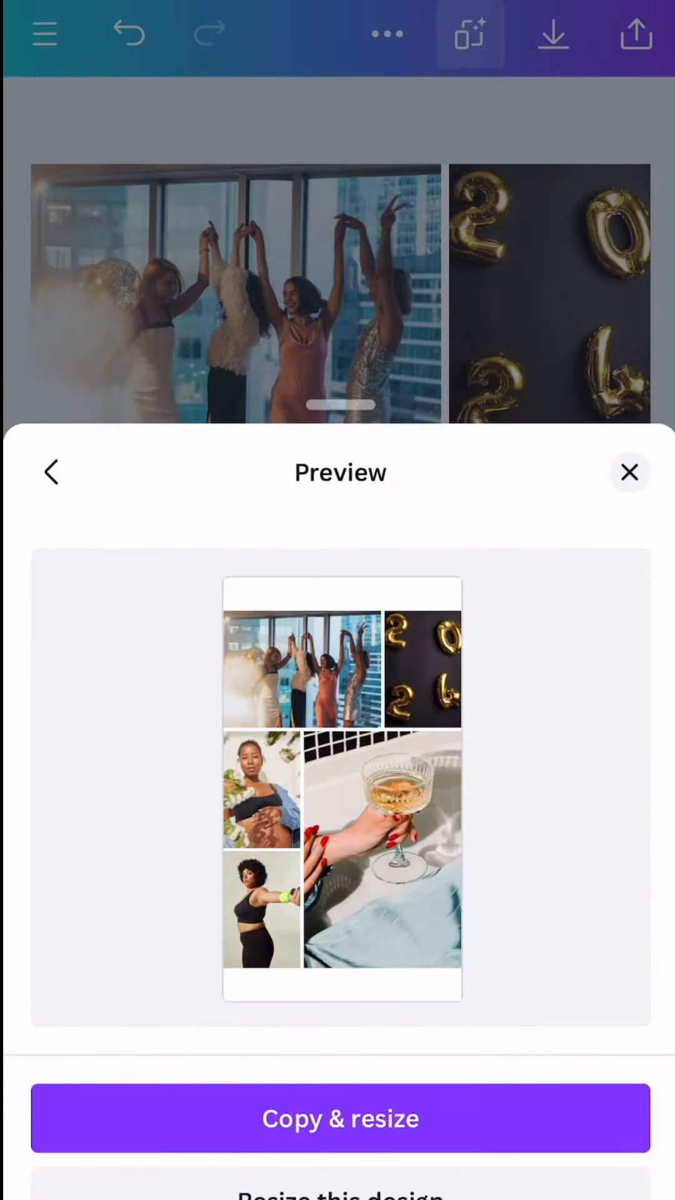
left_click(340, 1118)
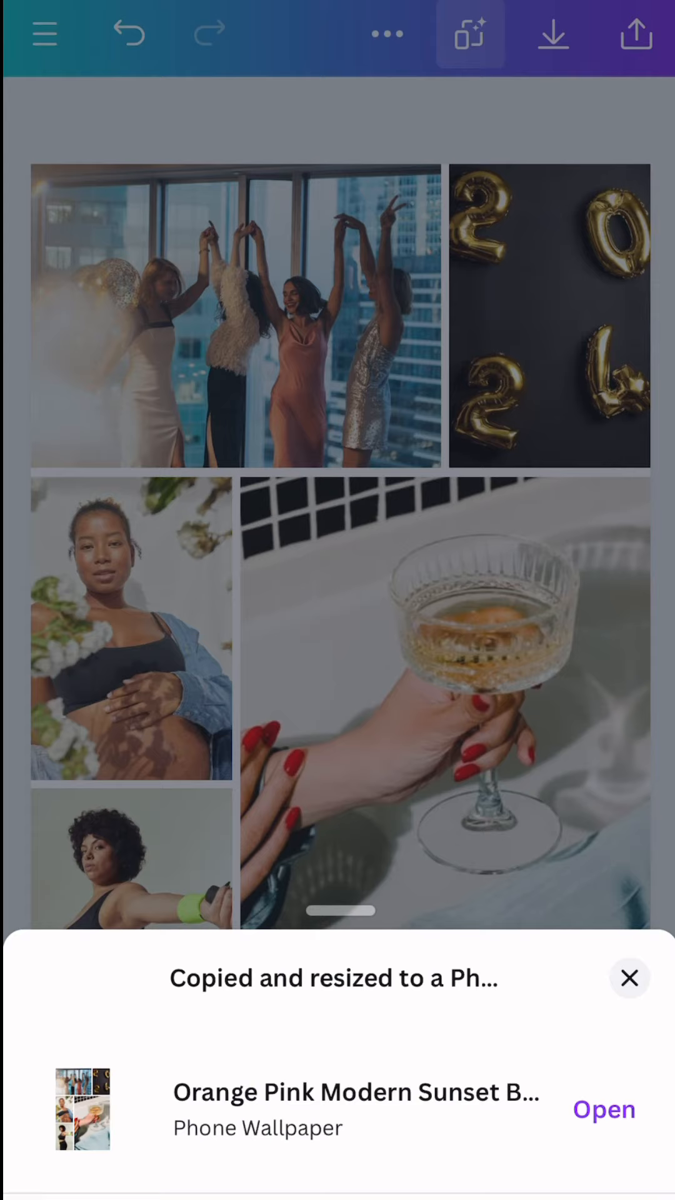
left_click(629, 978)
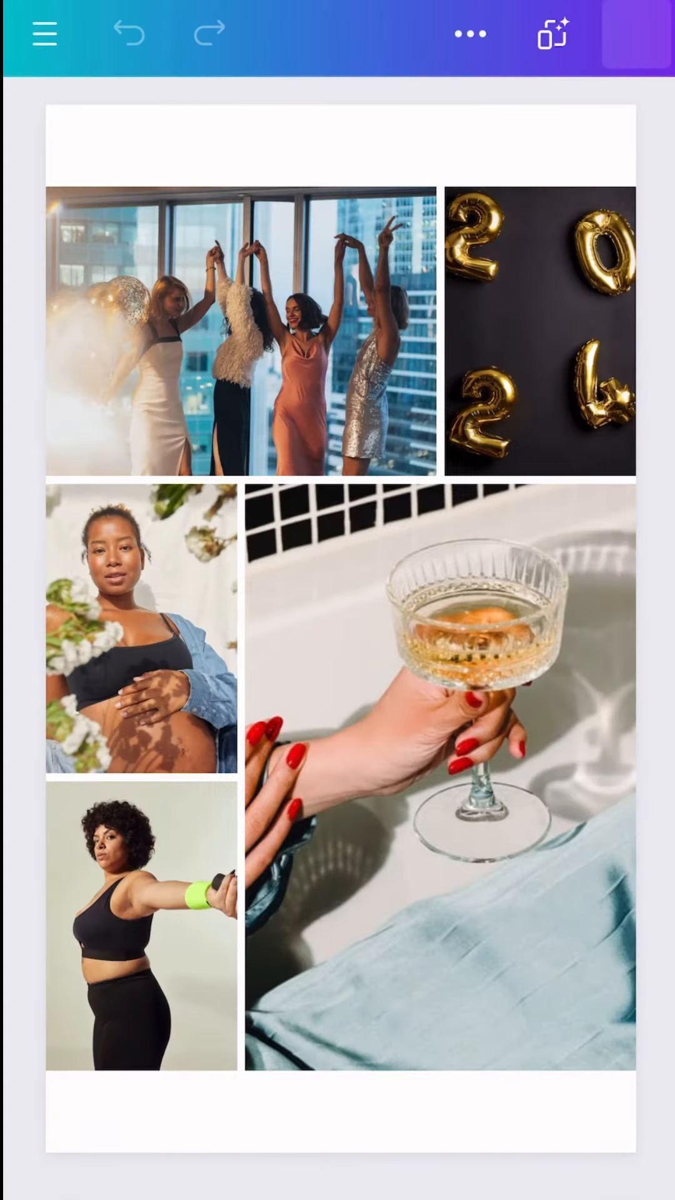